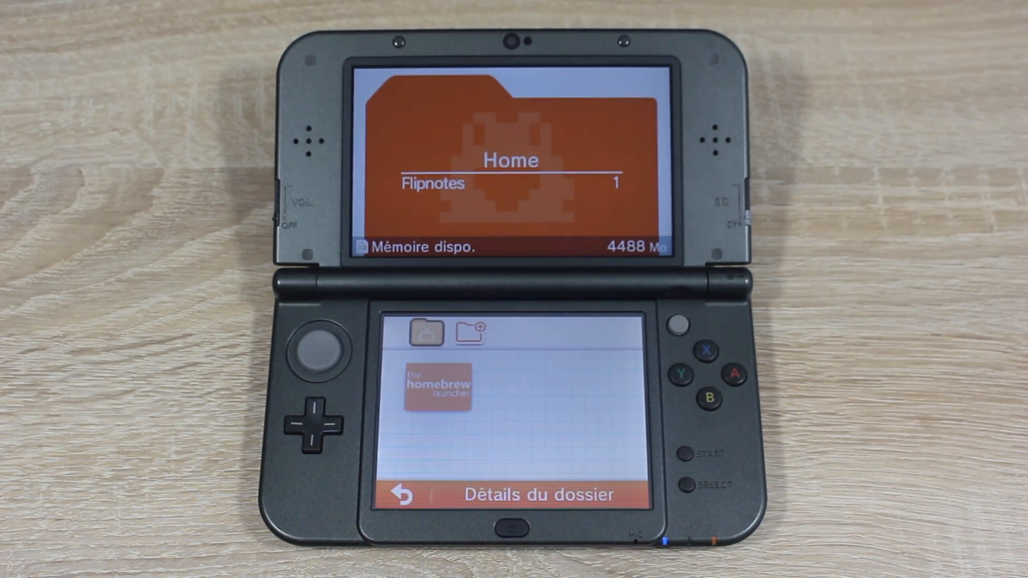
Step: Select and open the homebrew launcher Flipnote in the Home folder to start ninjhax
left_click(434, 393)
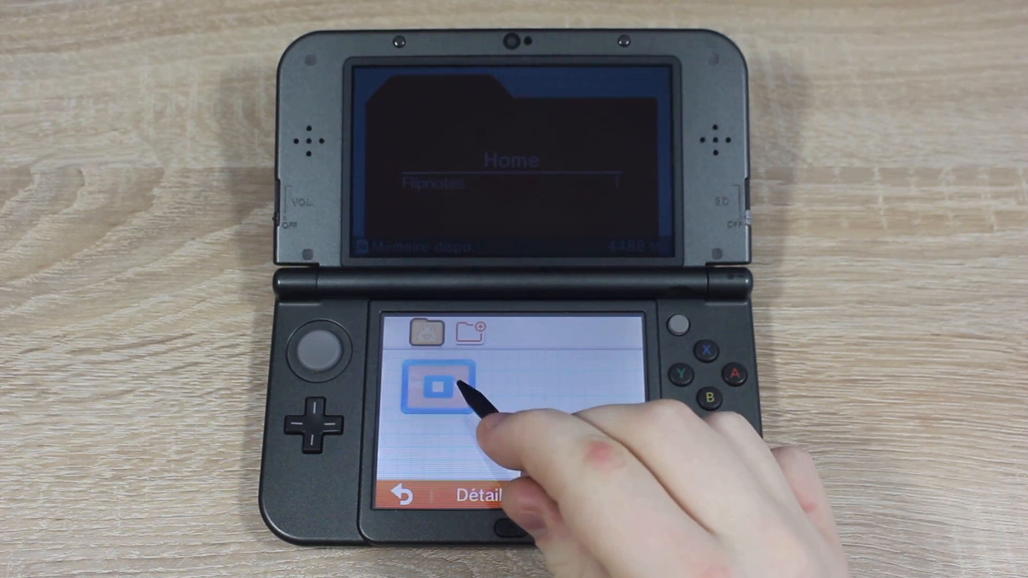
left_click(433, 383)
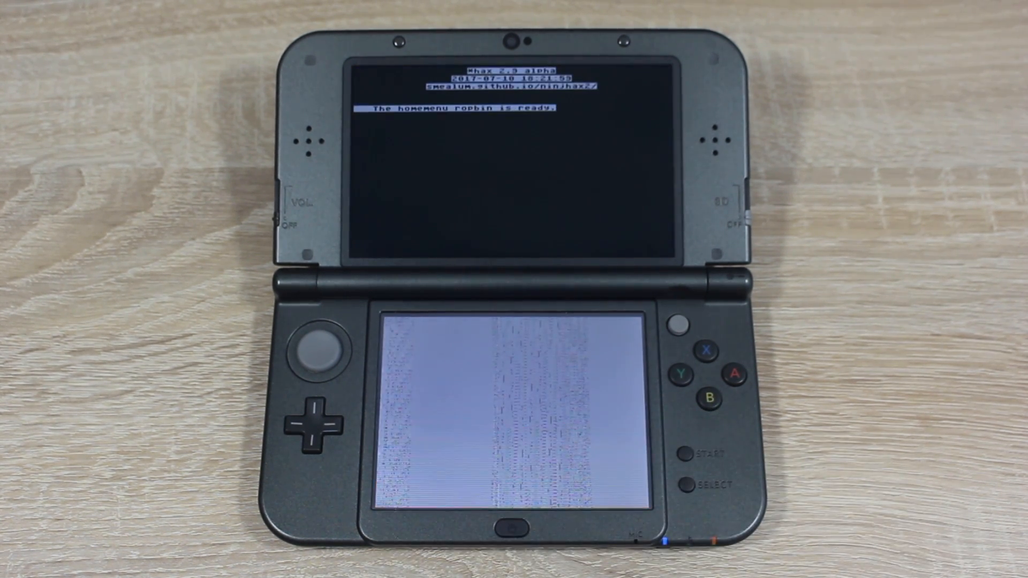